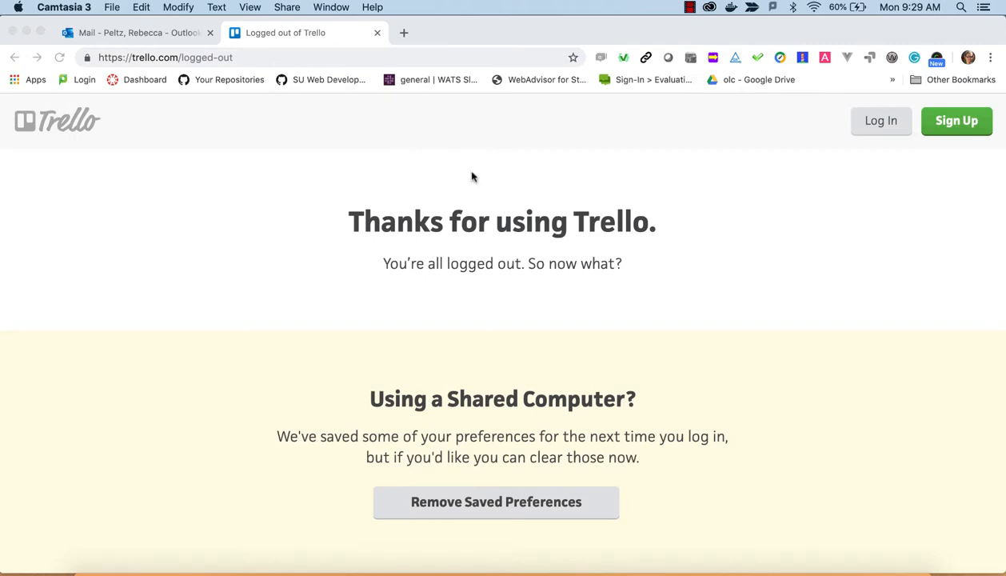
mouse_move(108, 111)
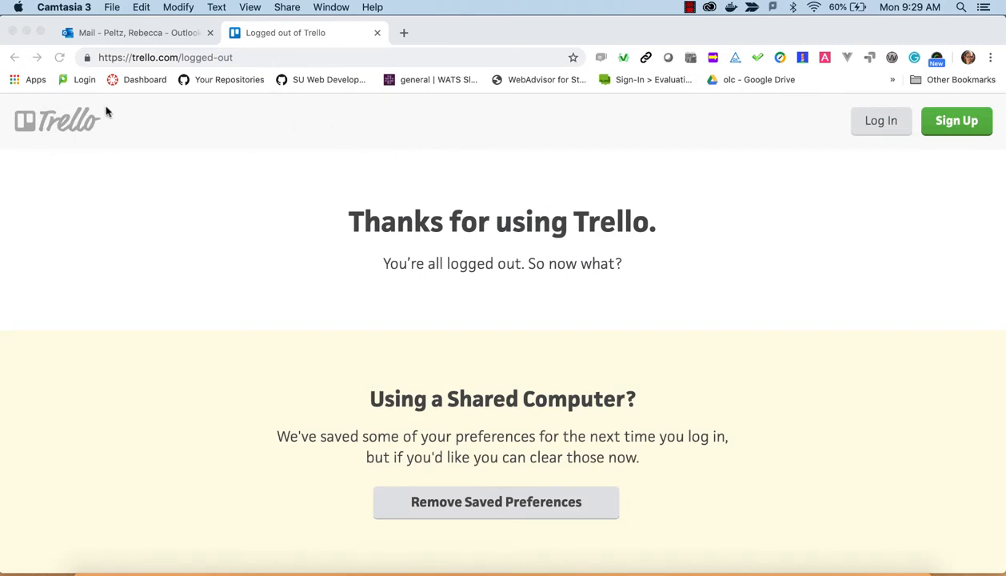
mouse_move(80, 131)
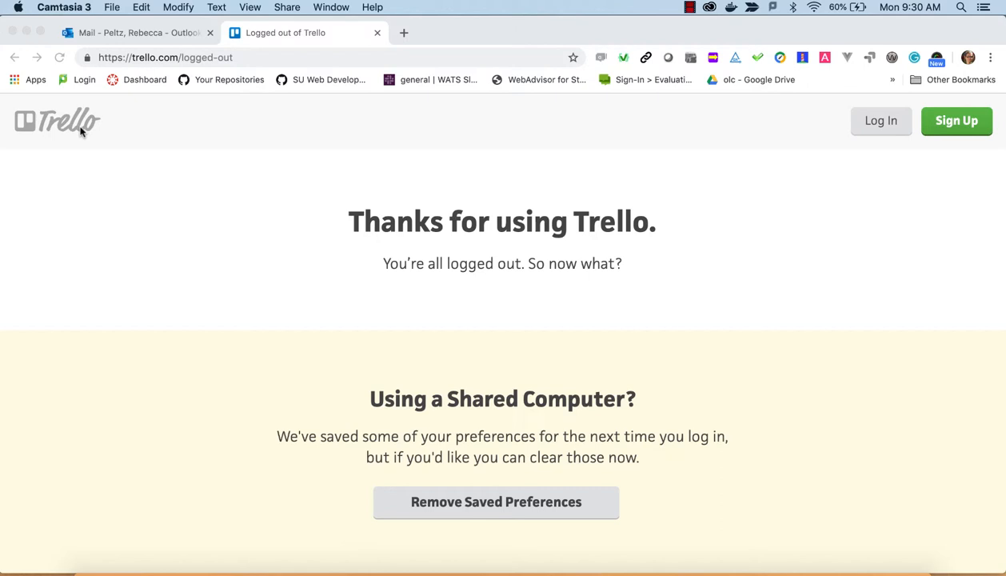
mouse_move(666, 199)
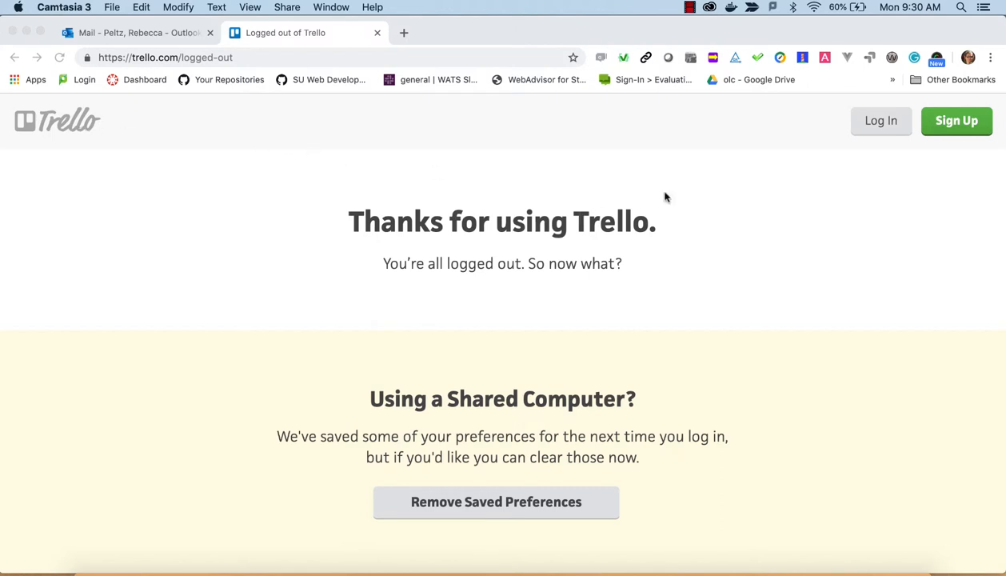
mouse_move(686, 191)
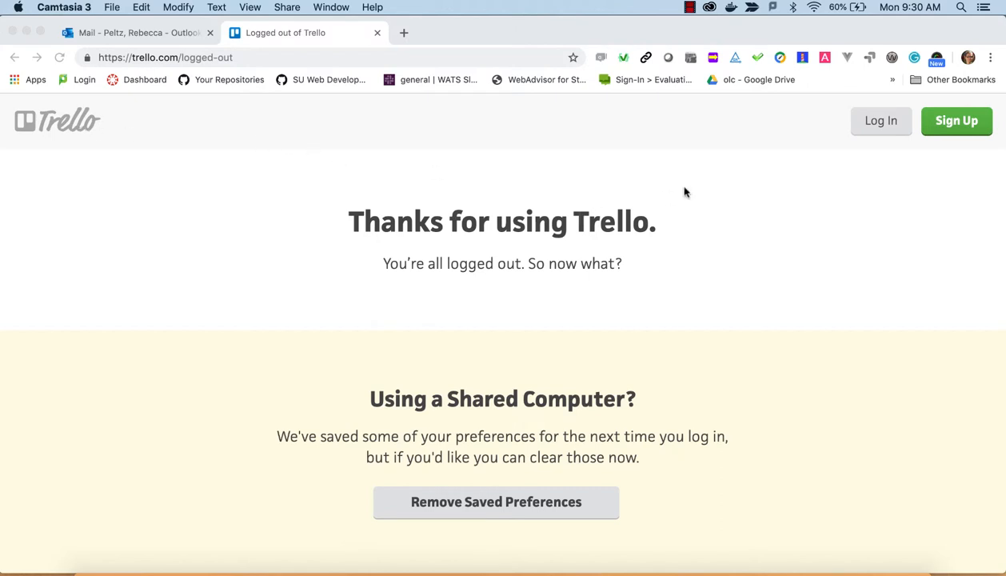
mouse_move(853, 150)
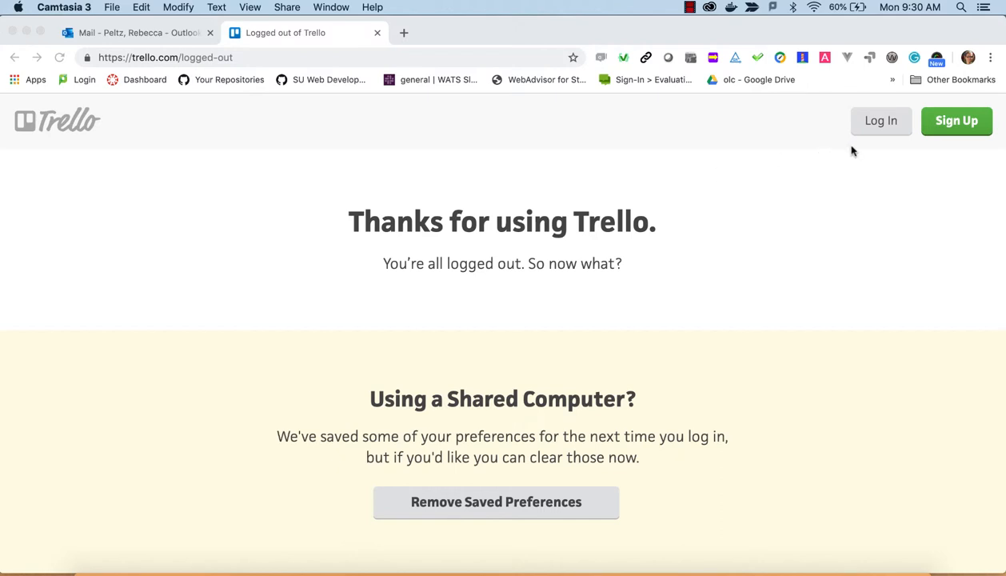
mouse_move(879, 121)
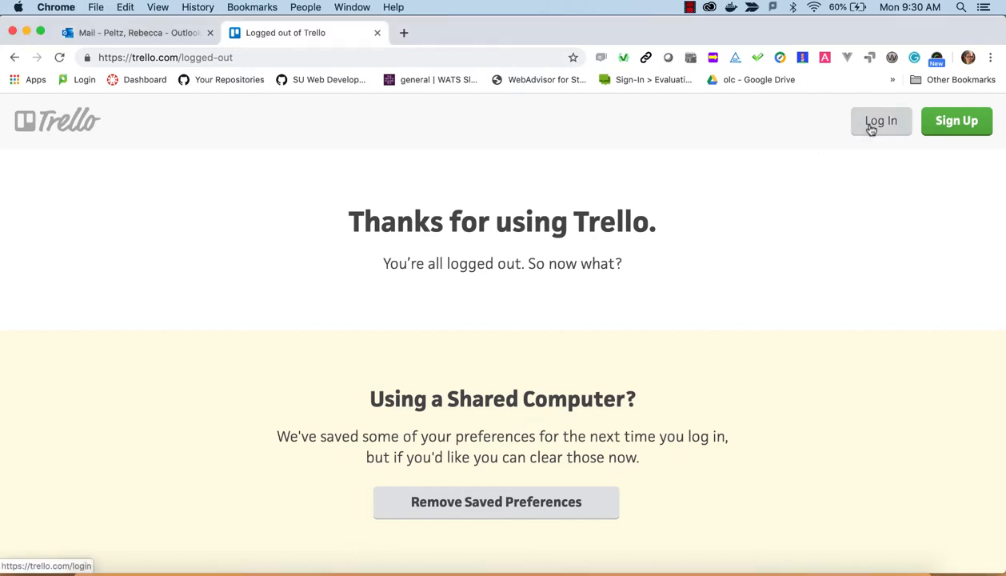
Log in to Trello with the saved credentials and reach the personal boards overview
click(879, 121)
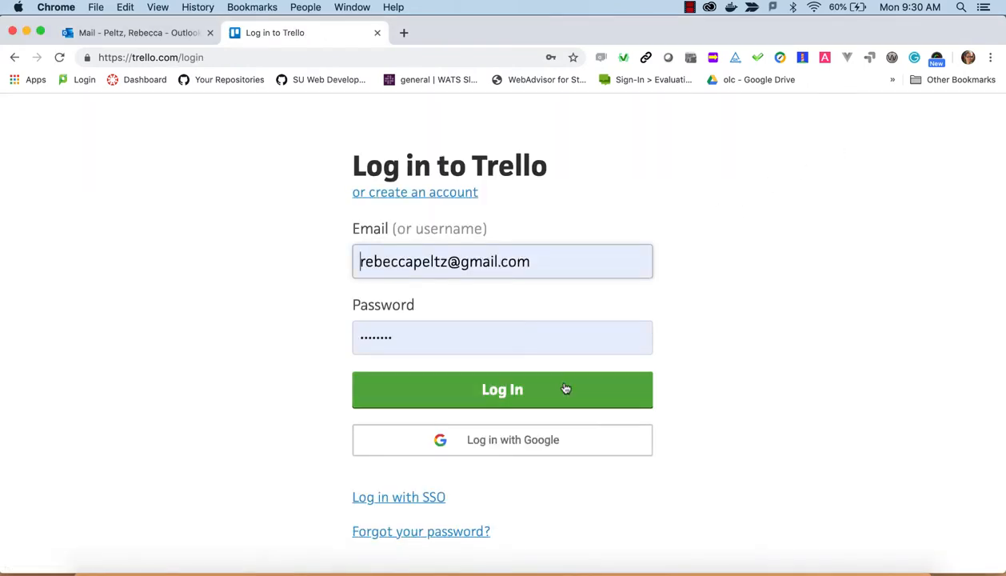
click(502, 390)
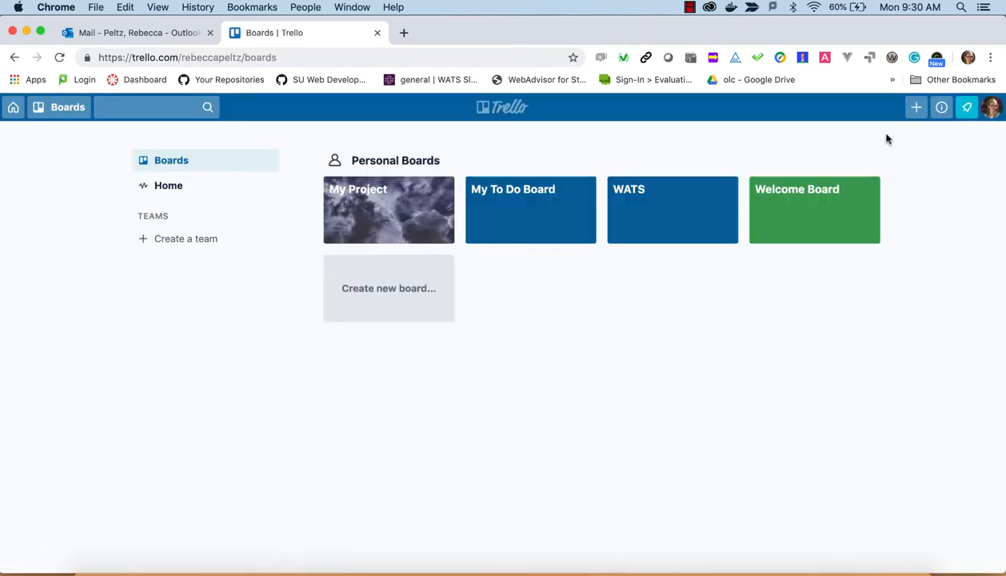
Create a new private board titled 'Portfolio Project' with the dark leaf photo background
click(915, 105)
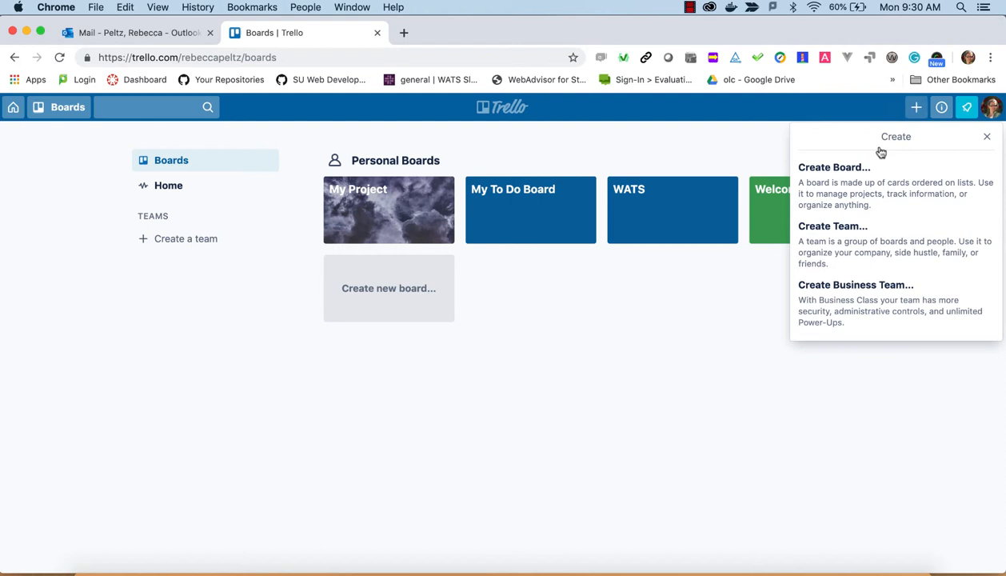
click(835, 167)
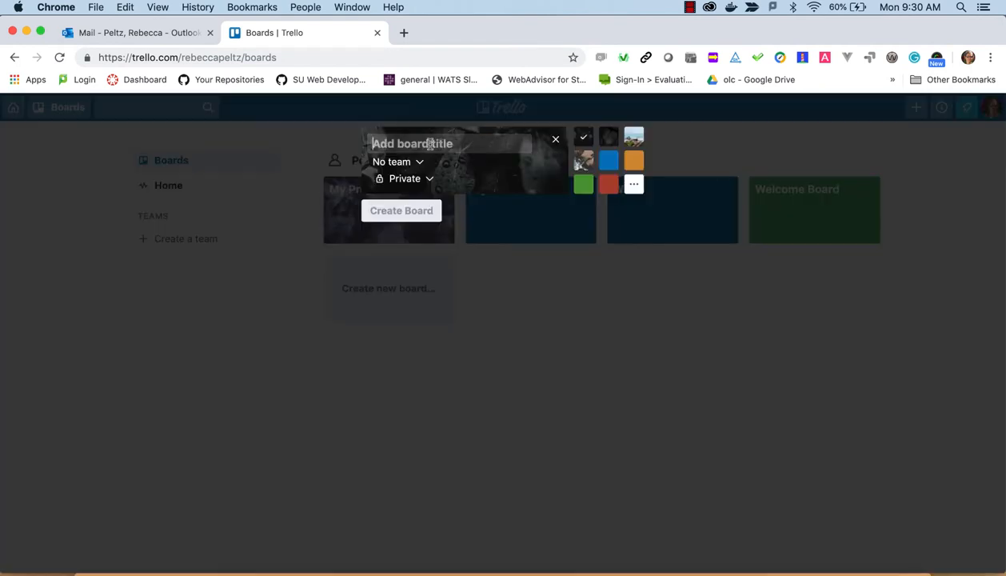
text(Portfolio)
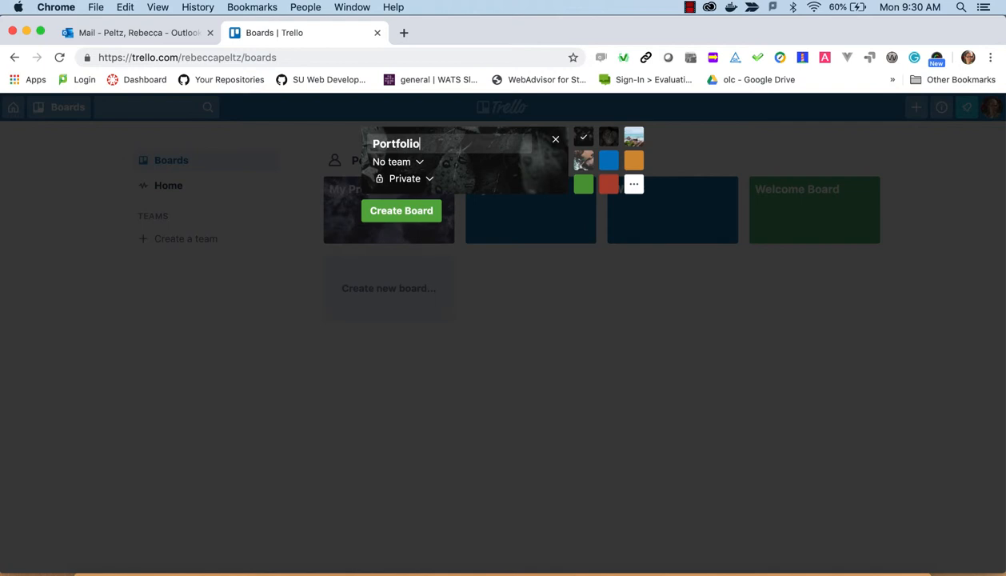
text(Project)
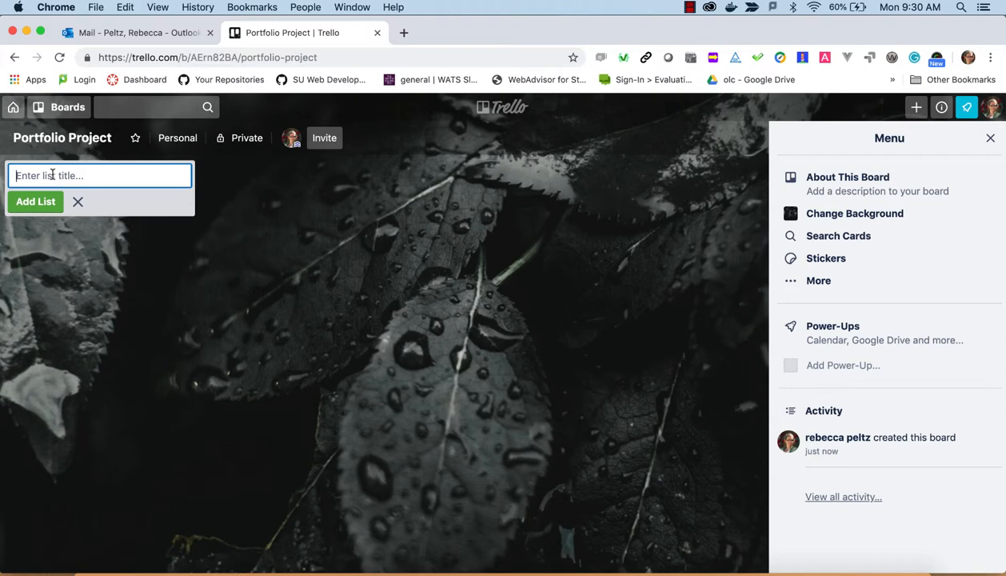
Add three empty lists named TODO, In Progress and Done to the board
text(TODO)
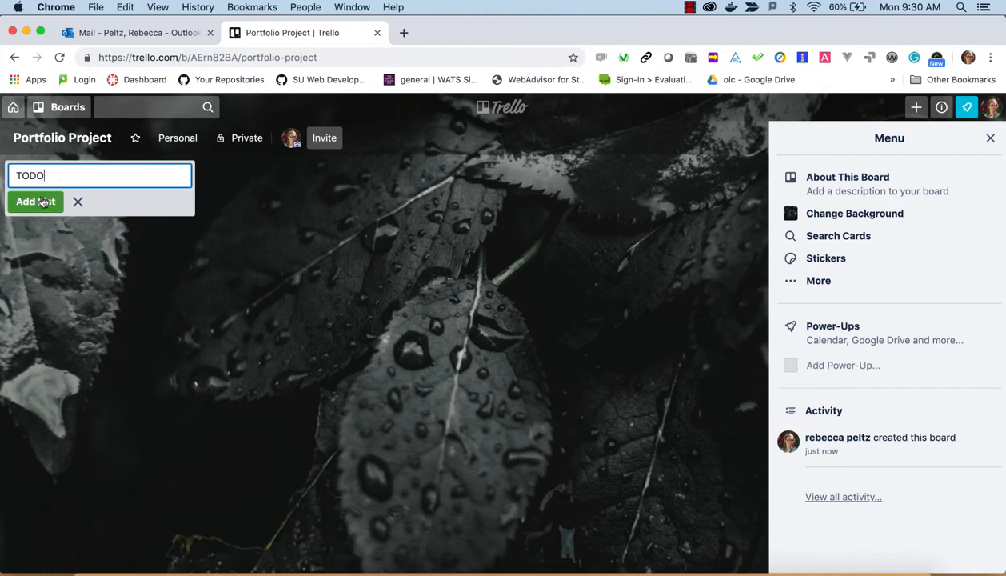
click(35, 202)
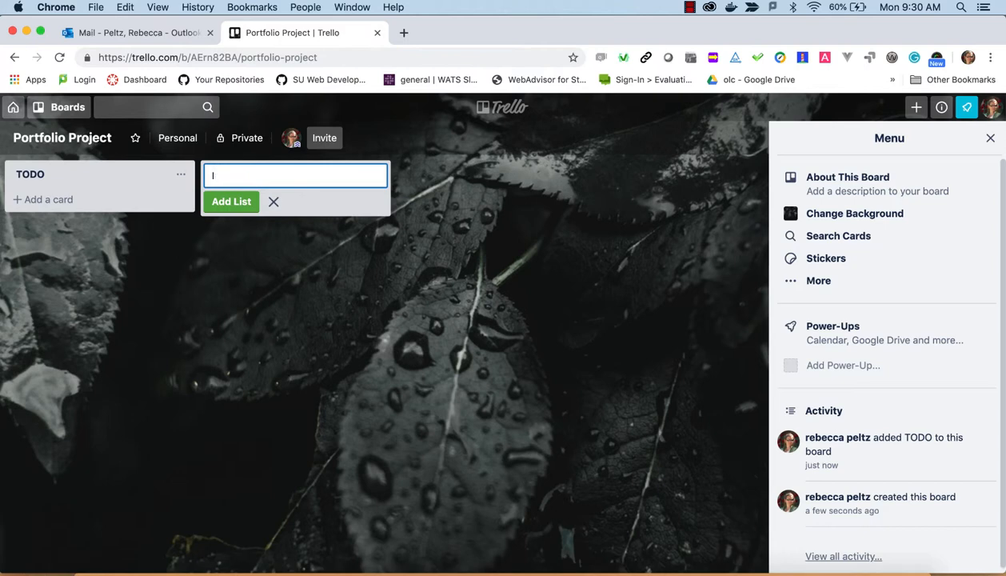
text(In pr)
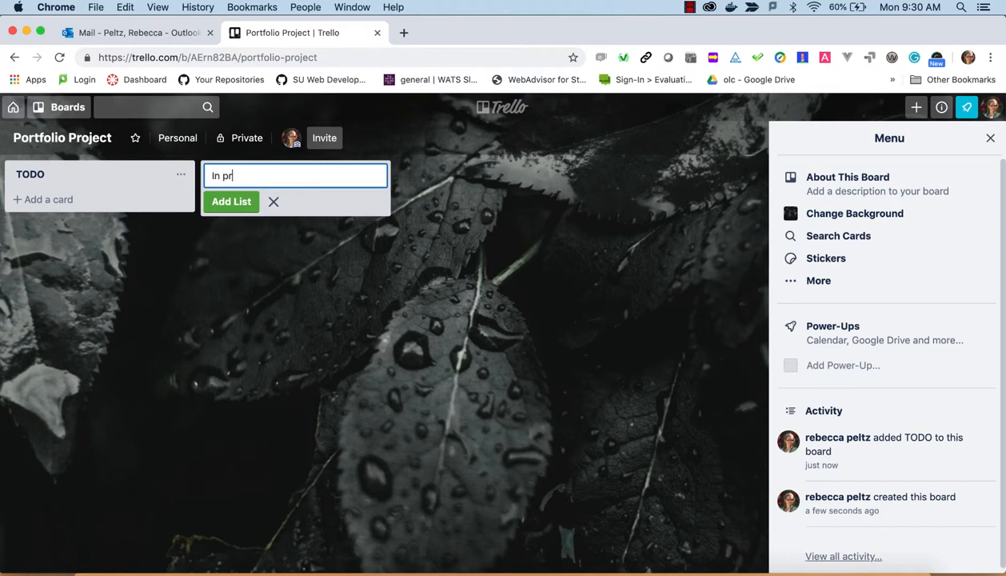
text(ogress)
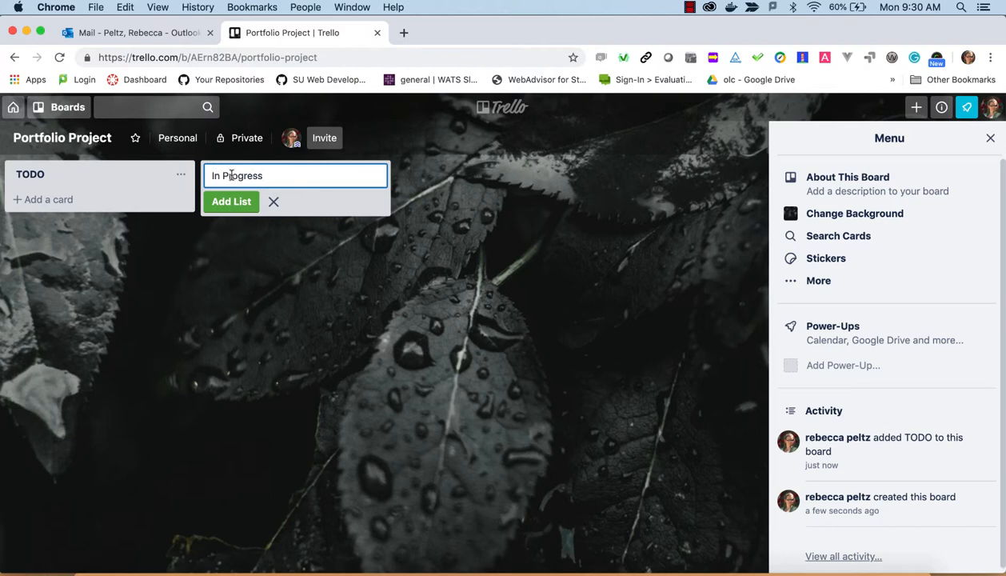
click(230, 202)
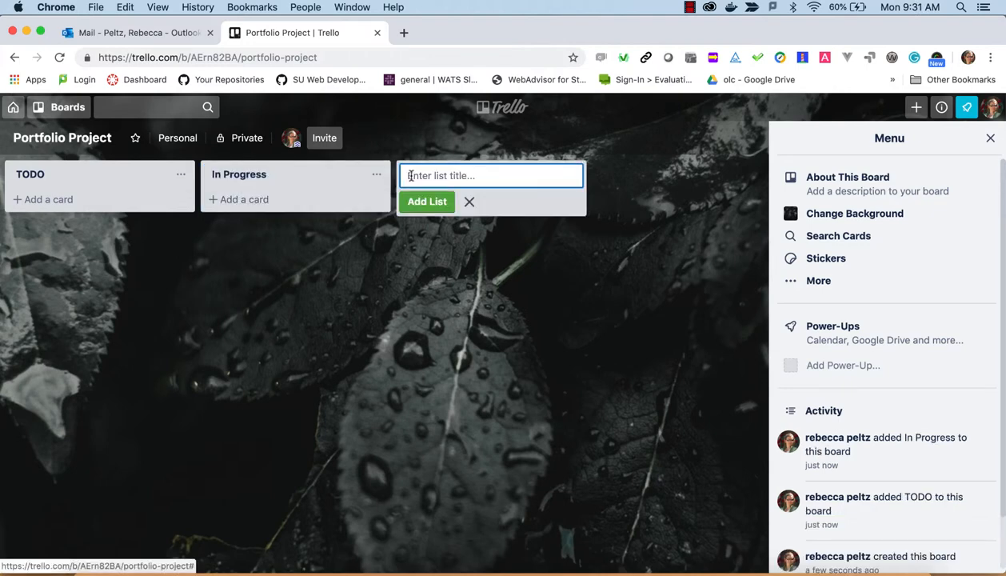
text(Done)
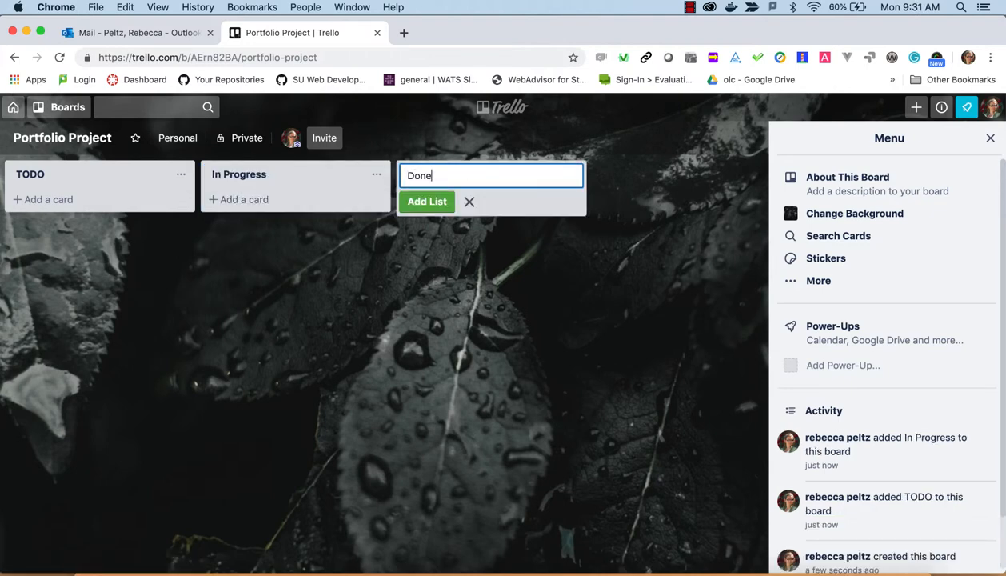
click(426, 201)
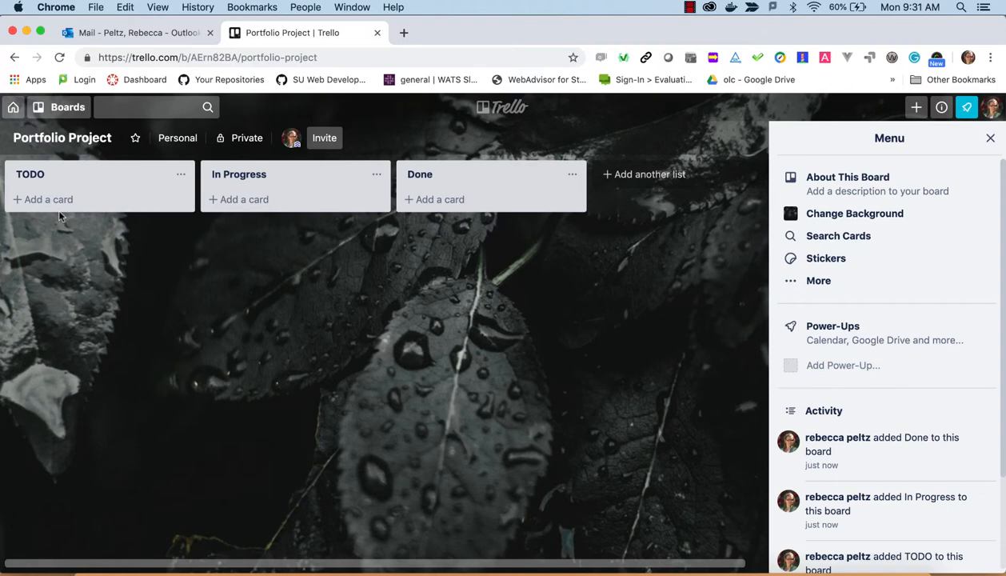
mouse_move(48, 198)
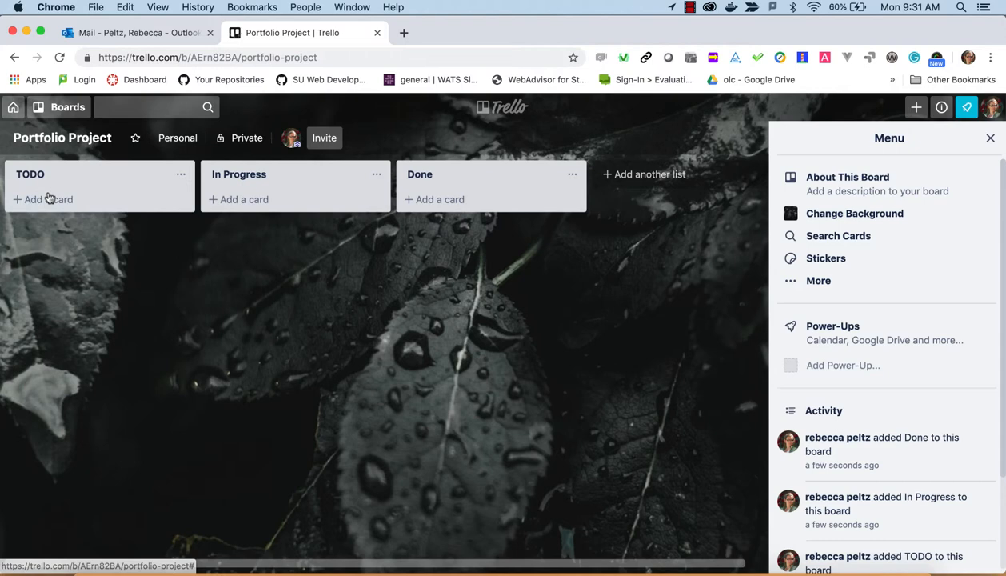
Add TODO cards 'Choose projects for portfolio' and 'Set up assets (pictures of projects)'
click(45, 198)
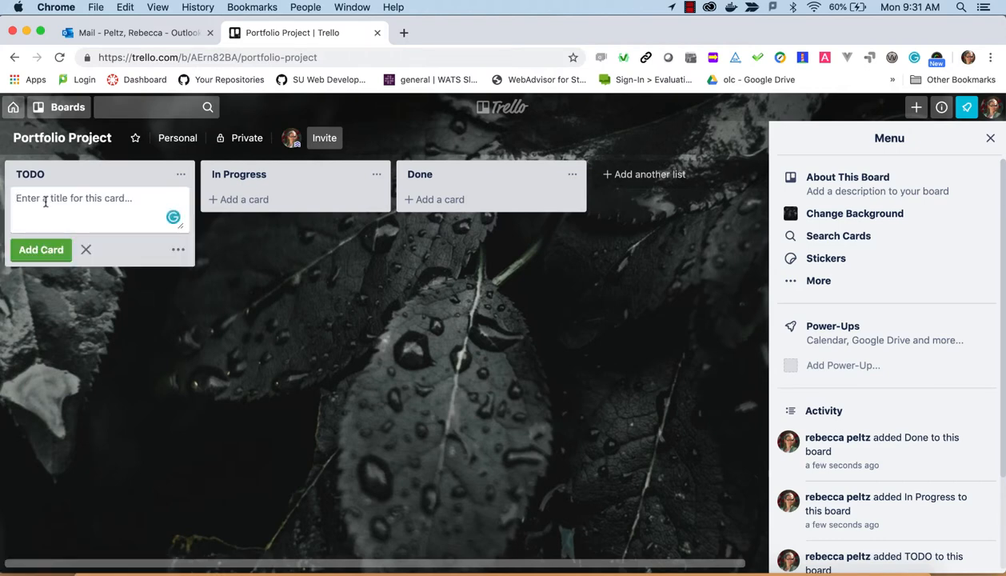
text(Choose project)
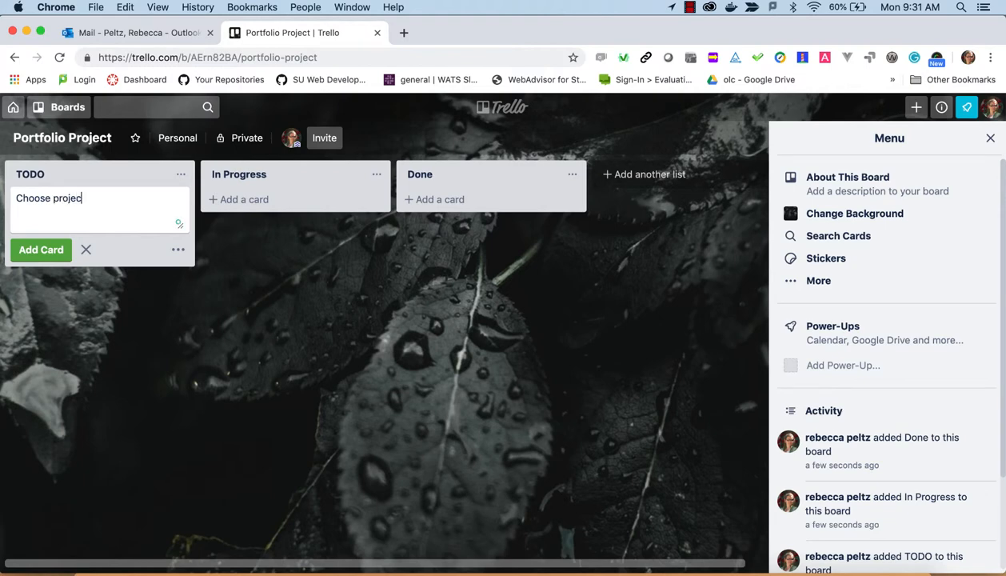
text(ts for portfolio)
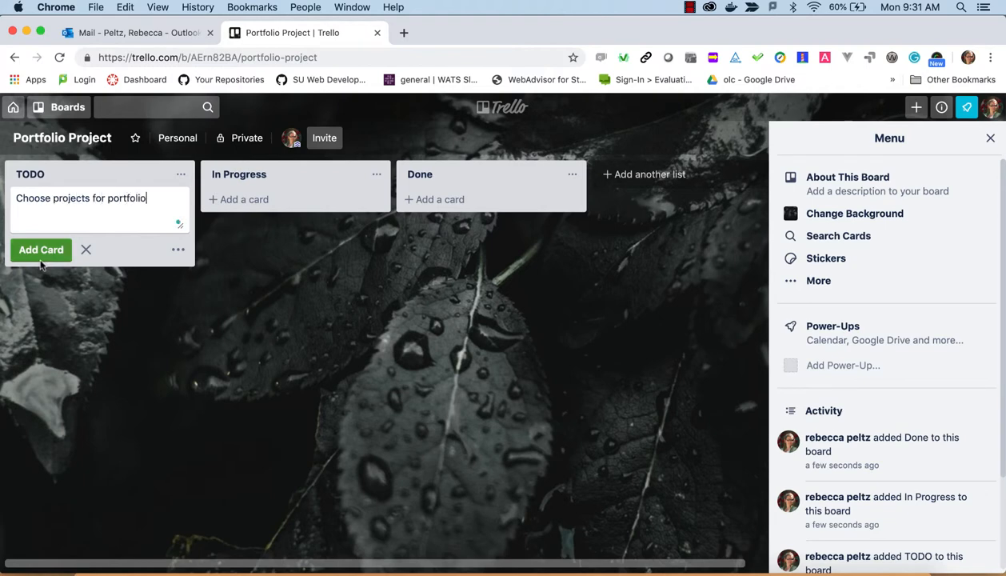
click(41, 249)
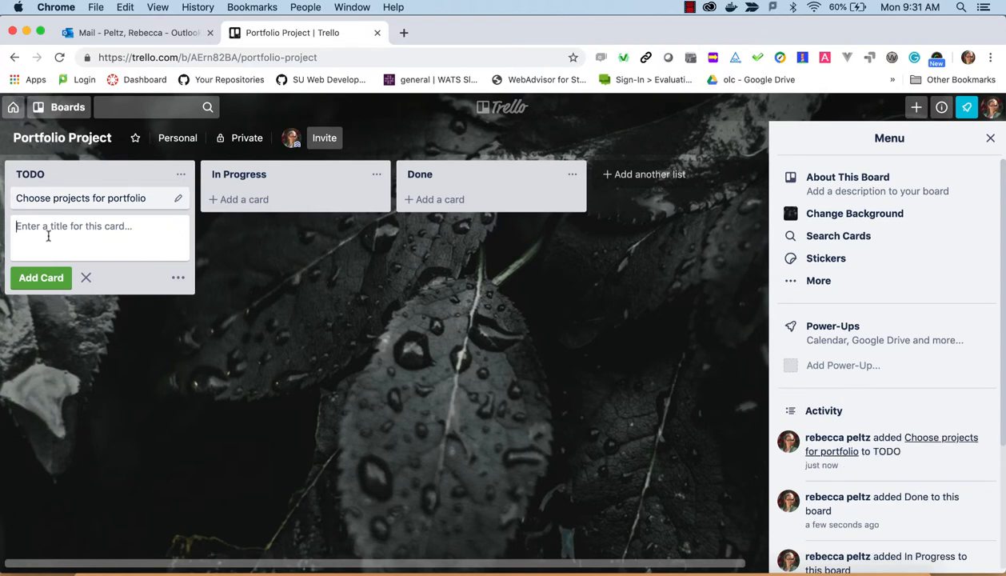
text(Set)
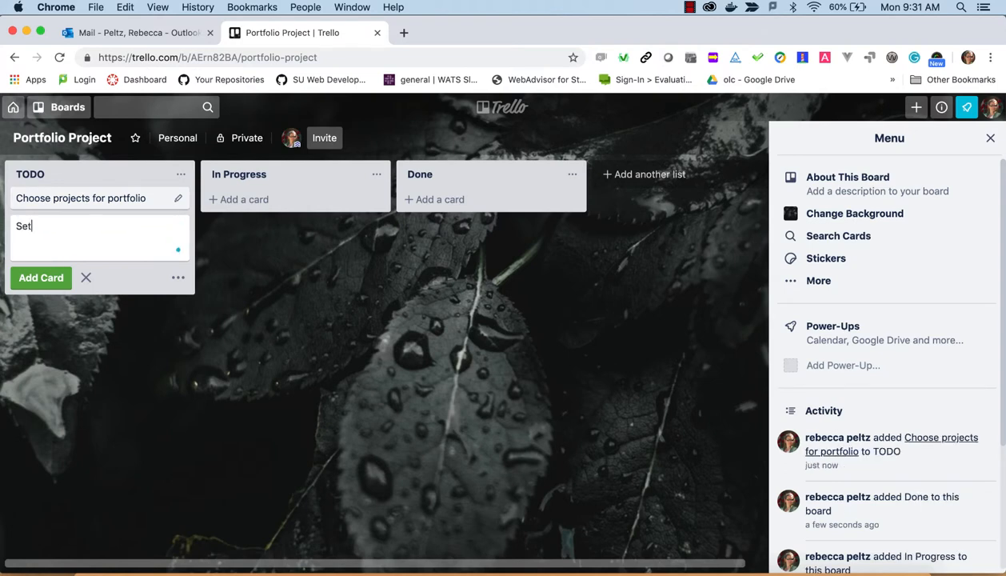
text(up asset)
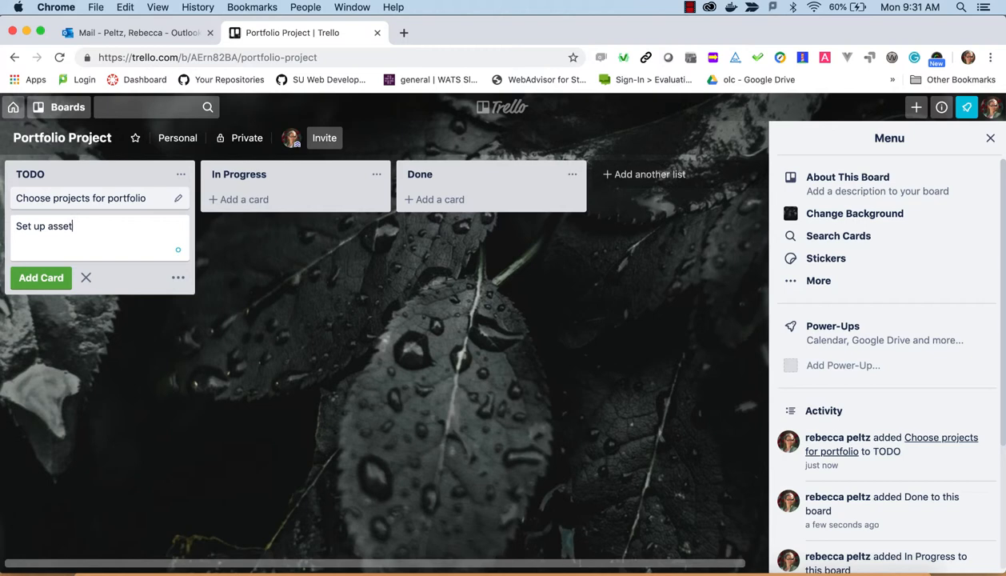
text(s (picture)
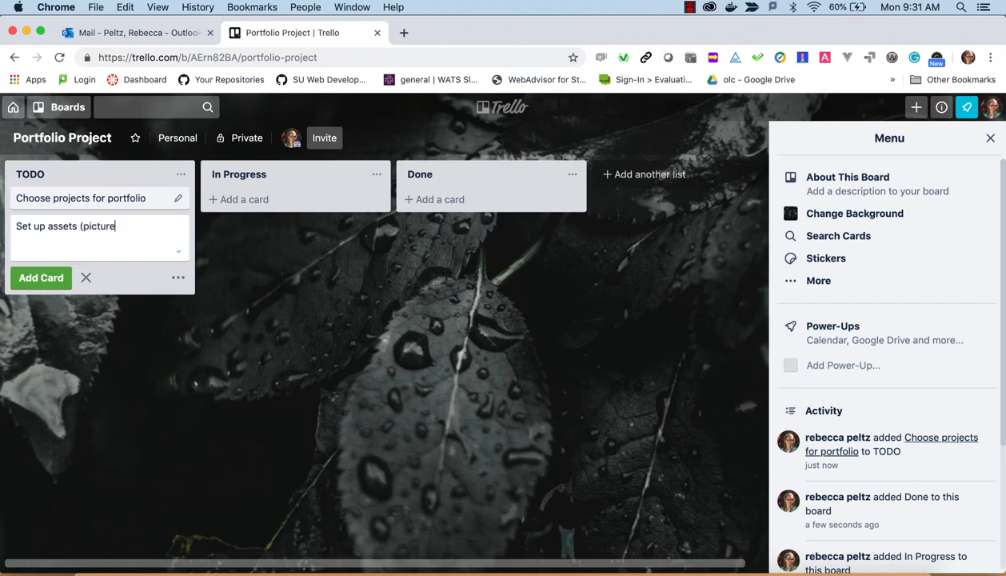
text(s of projects))
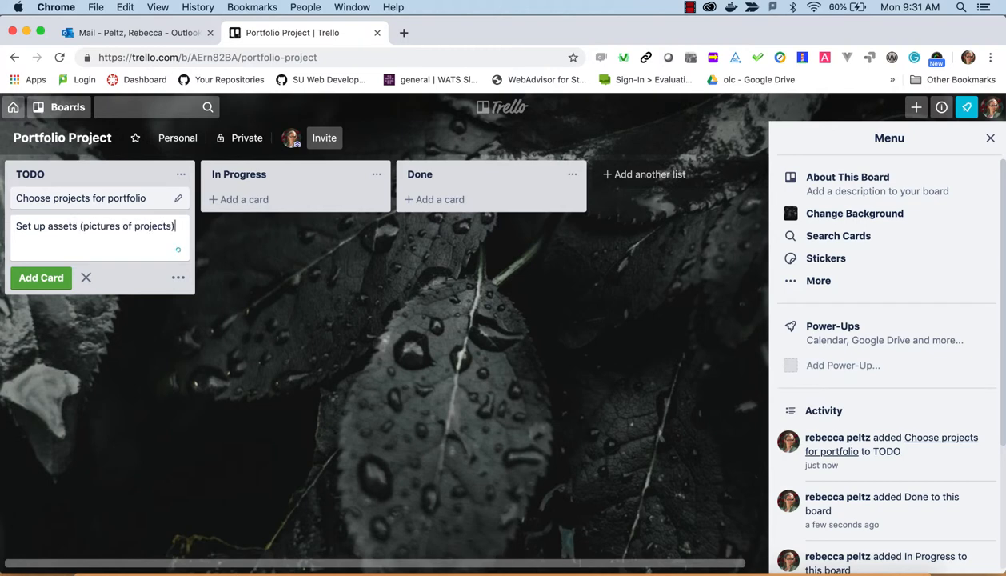
click(41, 278)
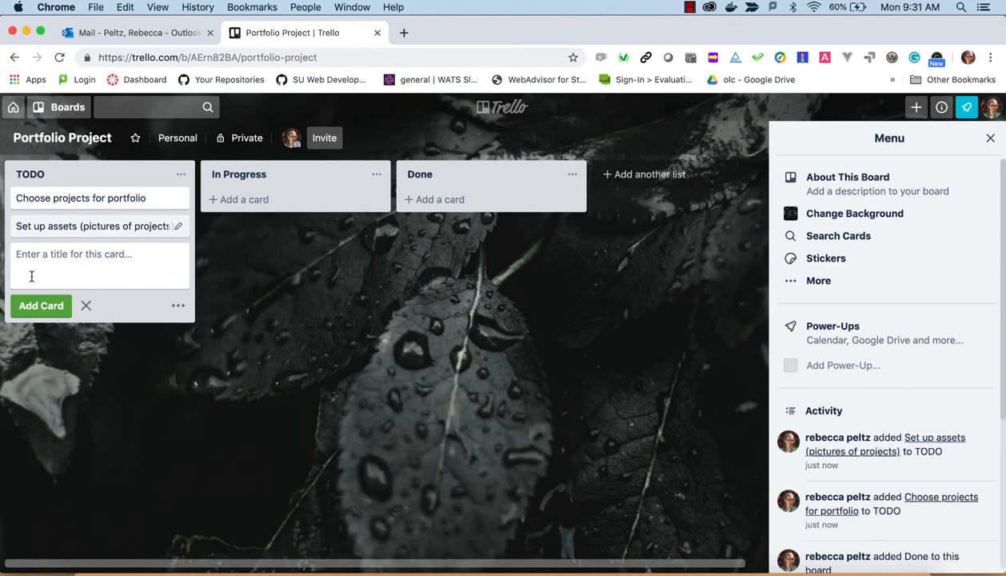
Add TODO cards 'Create linkedin profile' and 'Choose Boostrap or hand code technology'
text(Create)
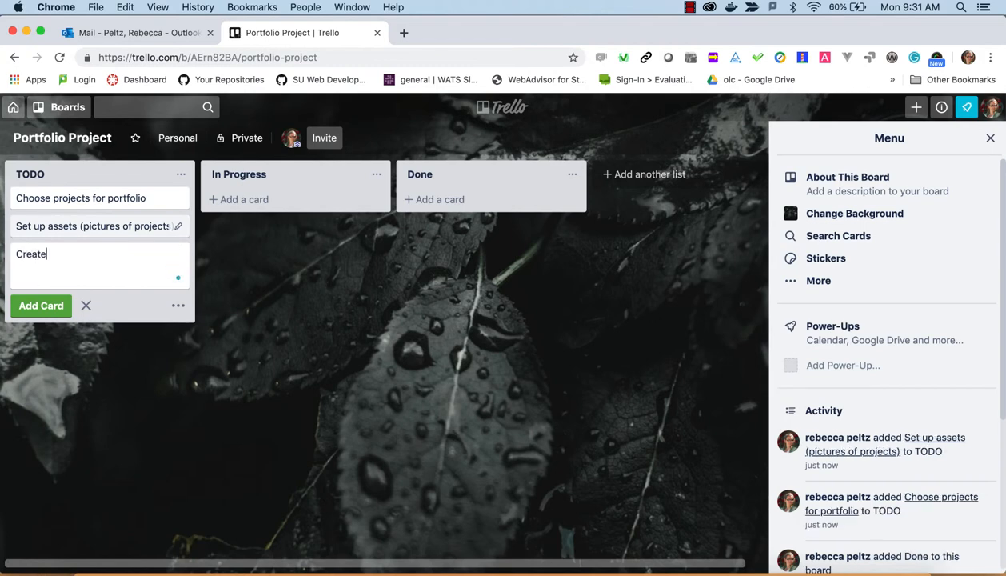
text(linke)
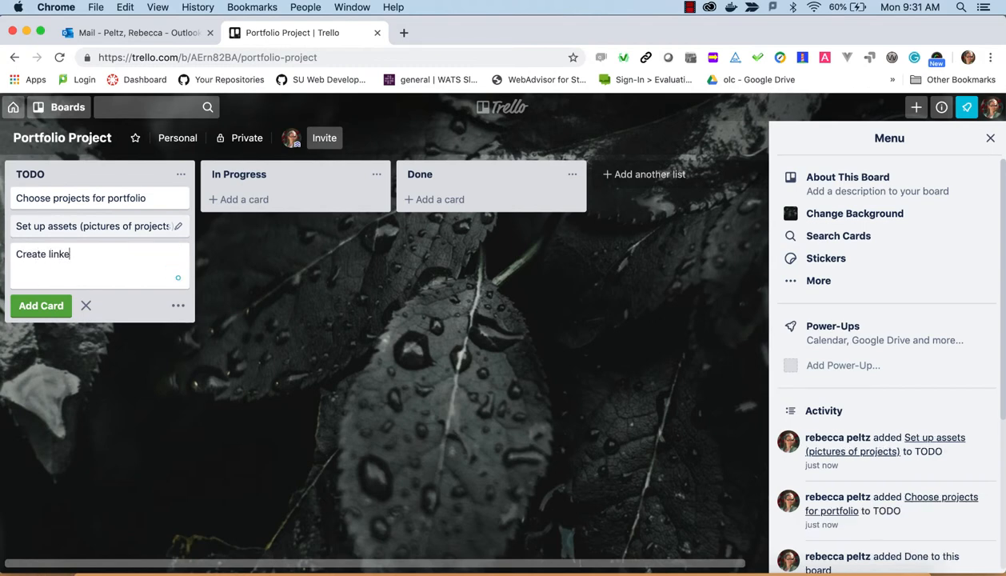
text(din profile)
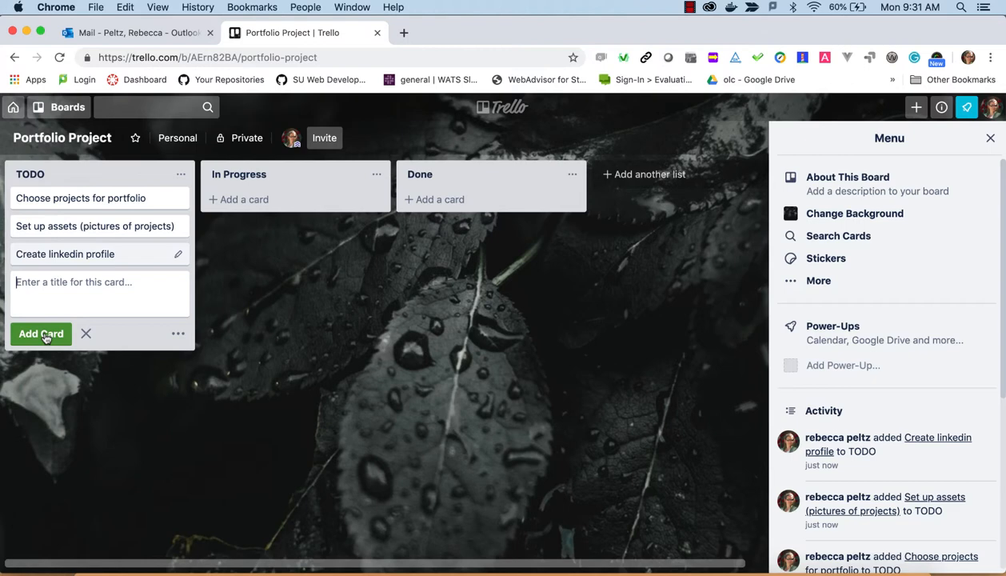
text(ch)
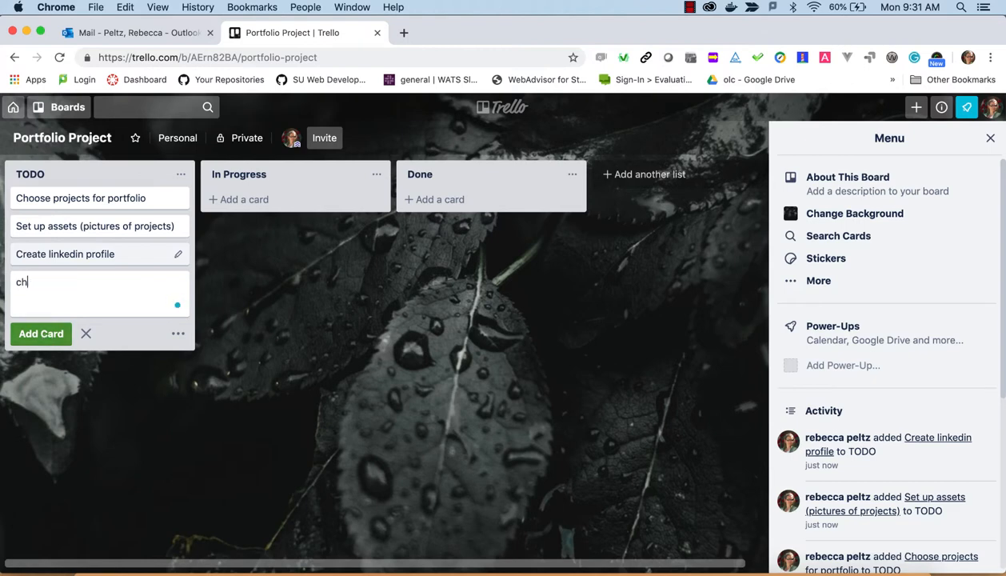
text(Choose)
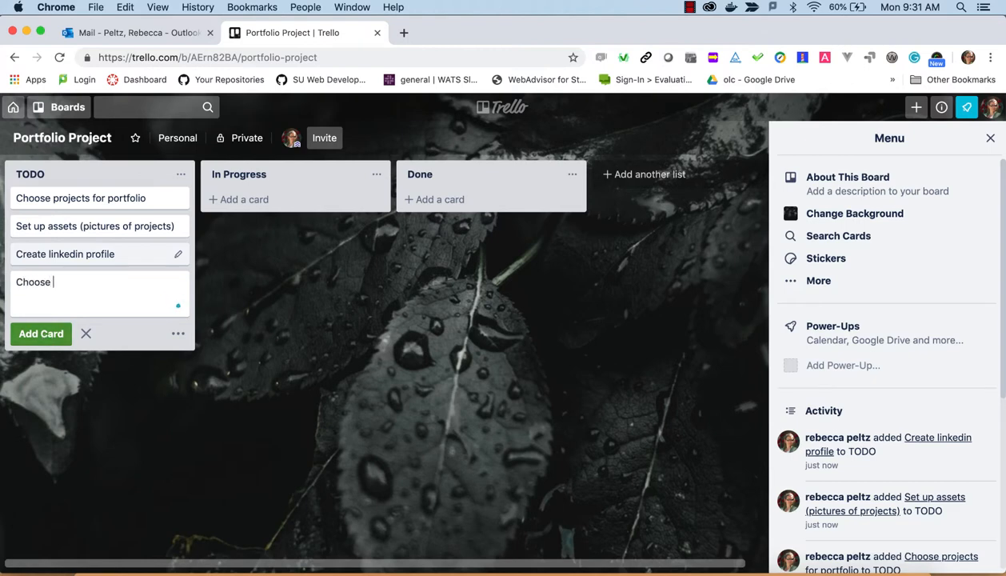
text(Boo)
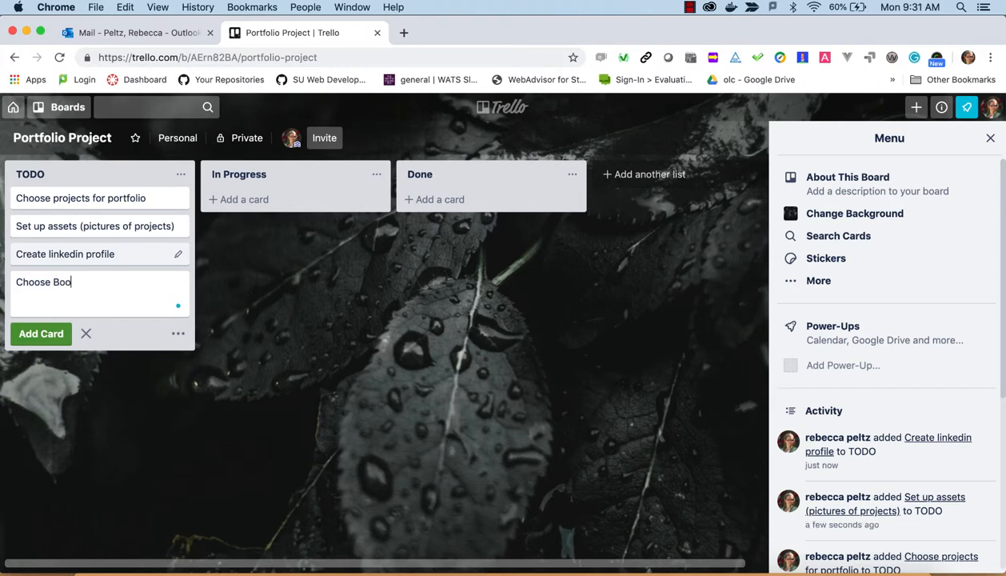
text(strap or ha)
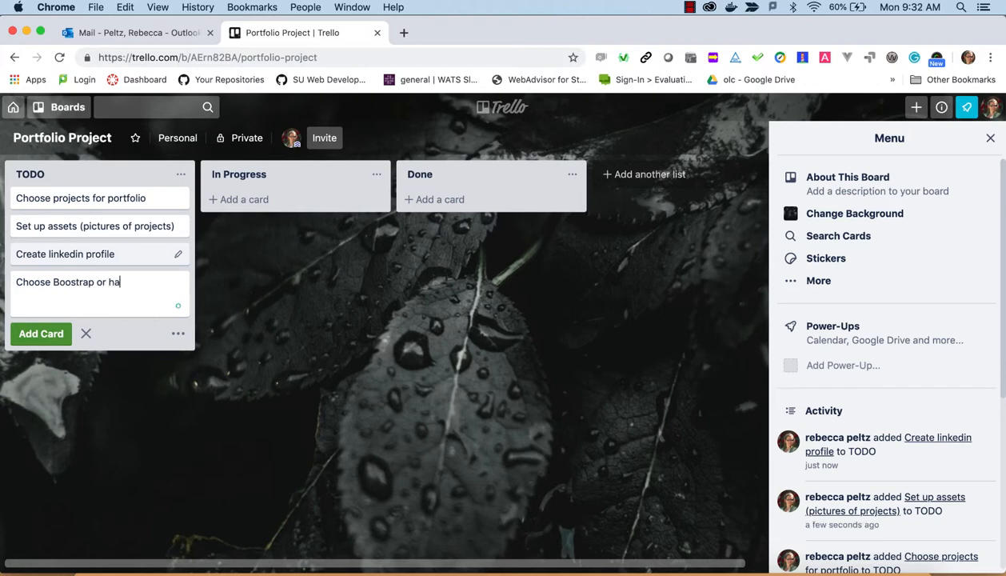
text(nd code then)
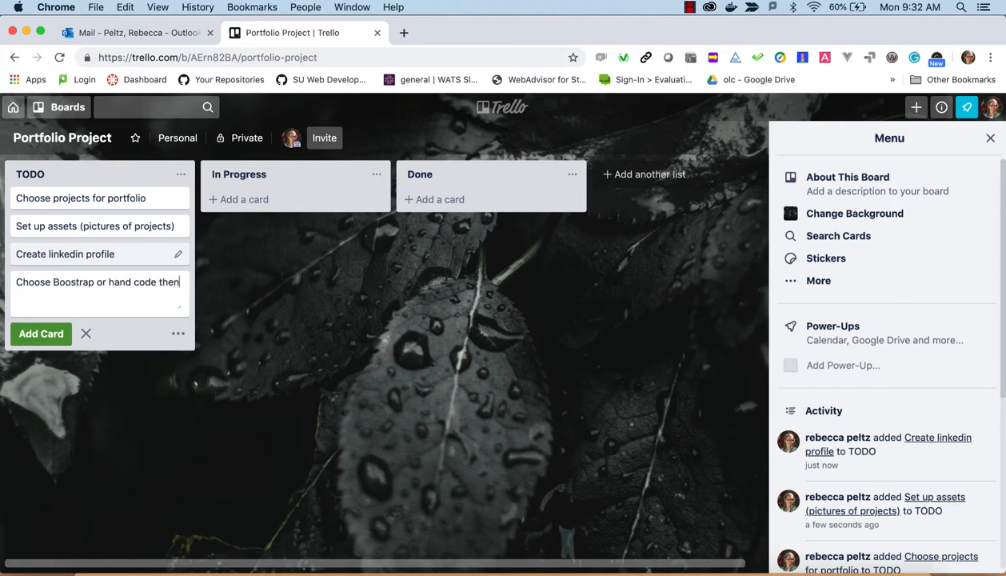
key(Backspace)
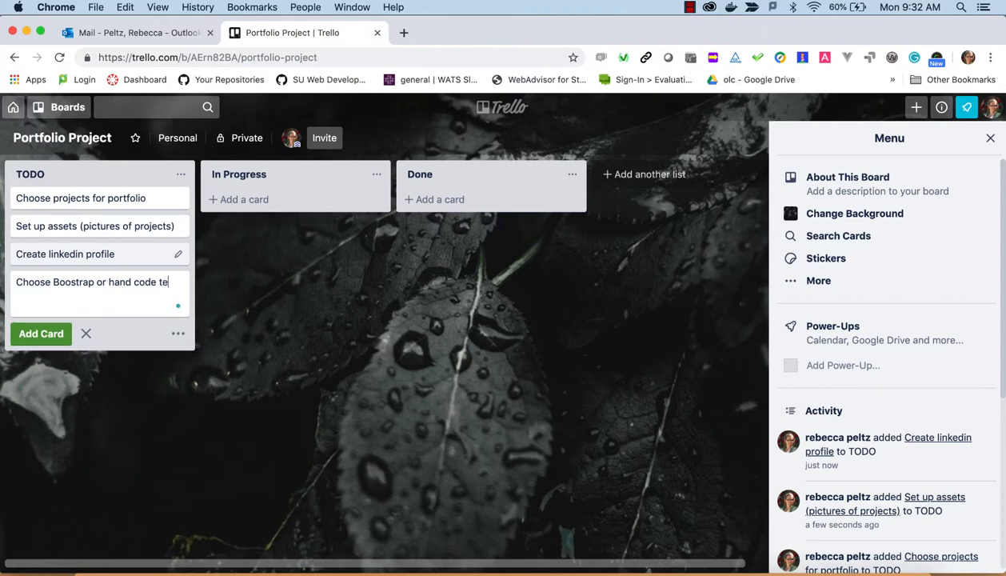
text(chnology)
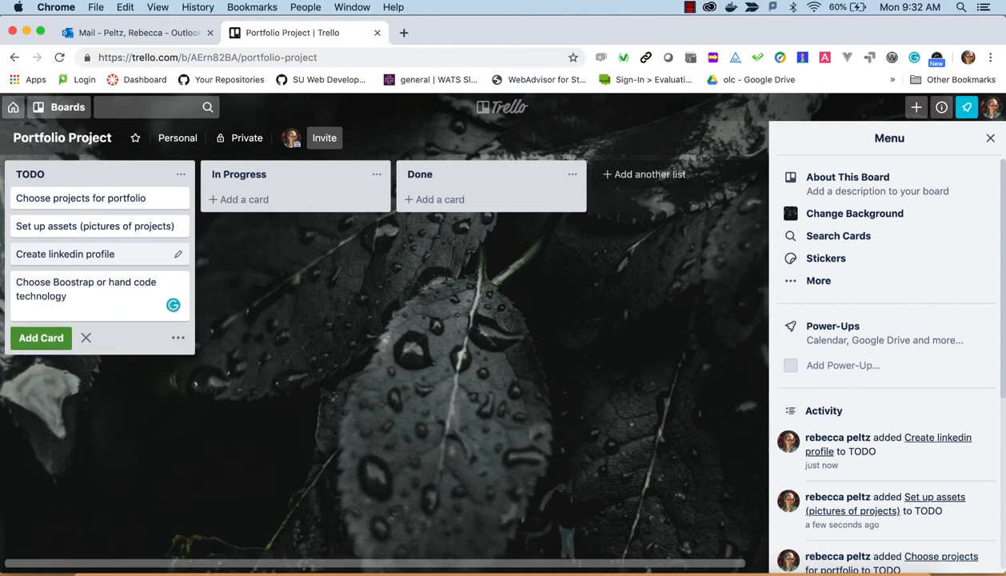
click(86, 337)
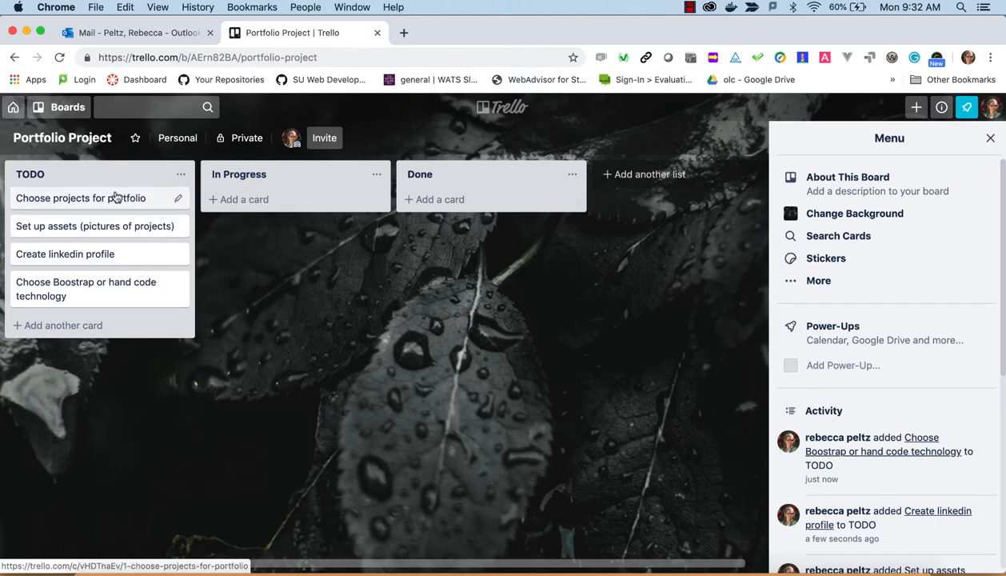
Give the 'Choose projects for portfolio' card a July 1 due date and return to the board
click(80, 198)
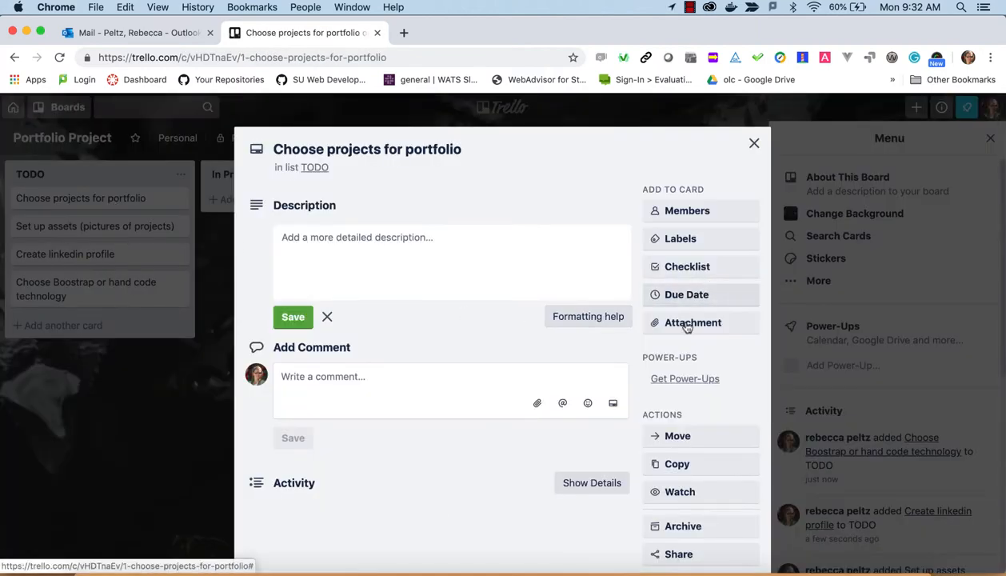
click(686, 294)
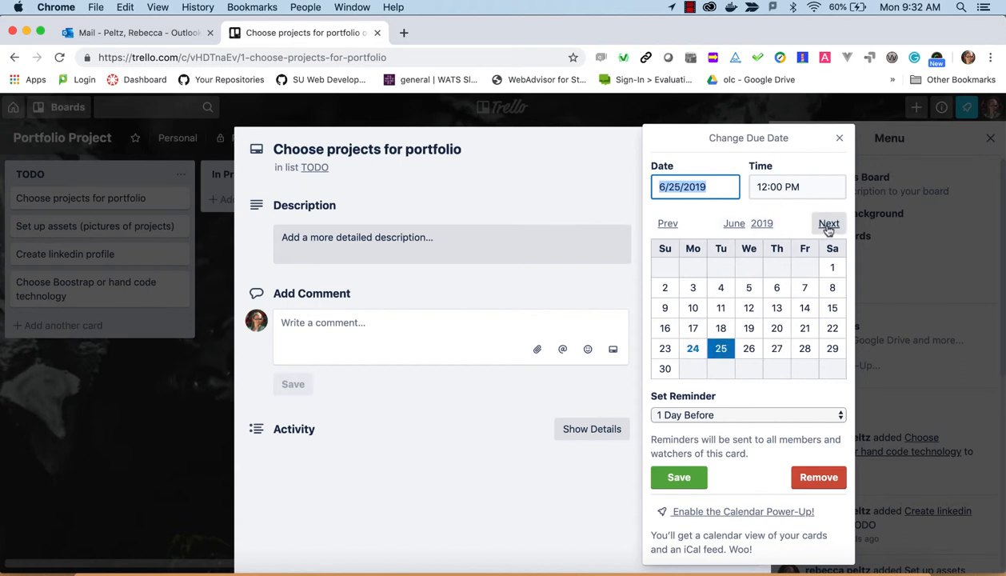
click(828, 223)
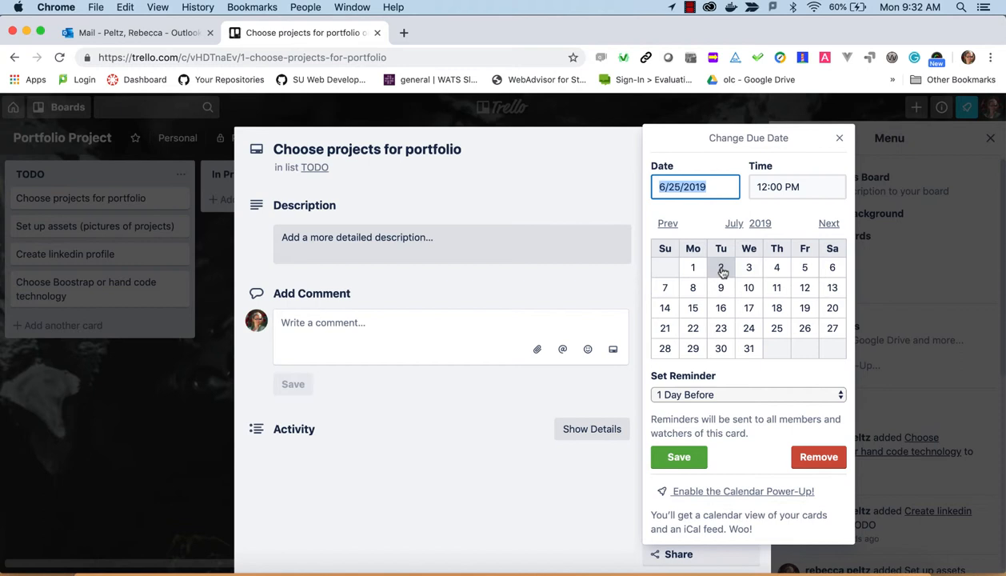
click(692, 267)
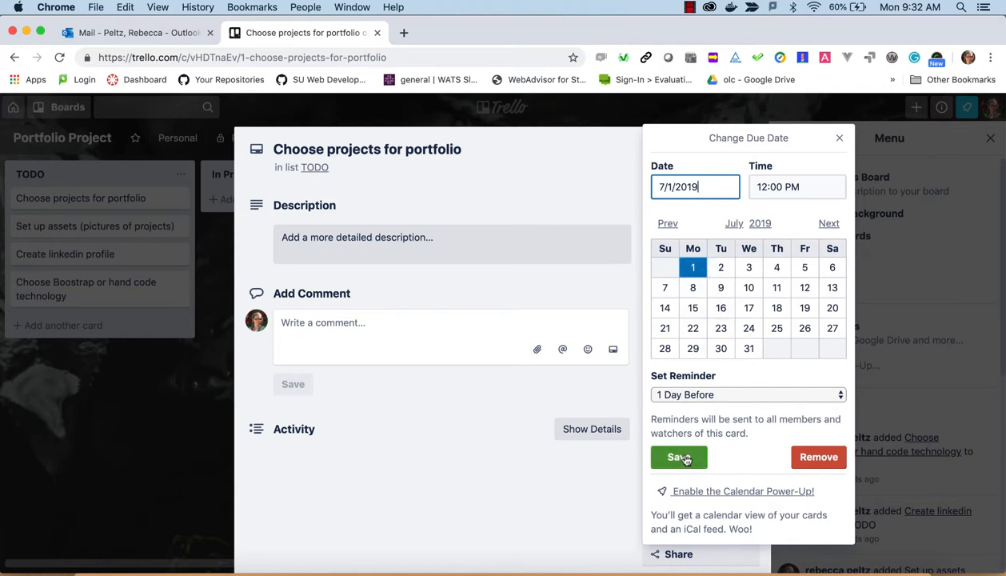
click(678, 457)
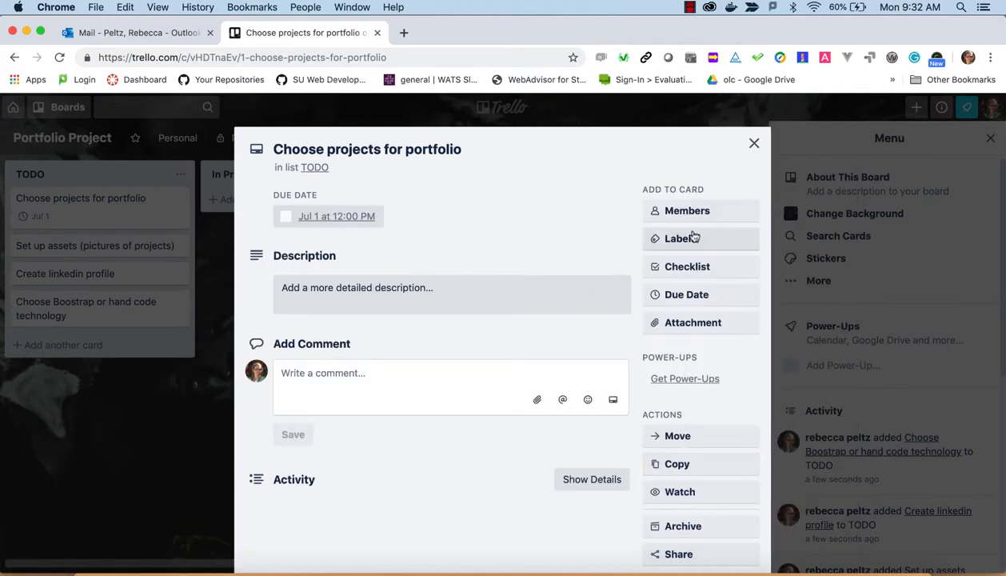
click(753, 144)
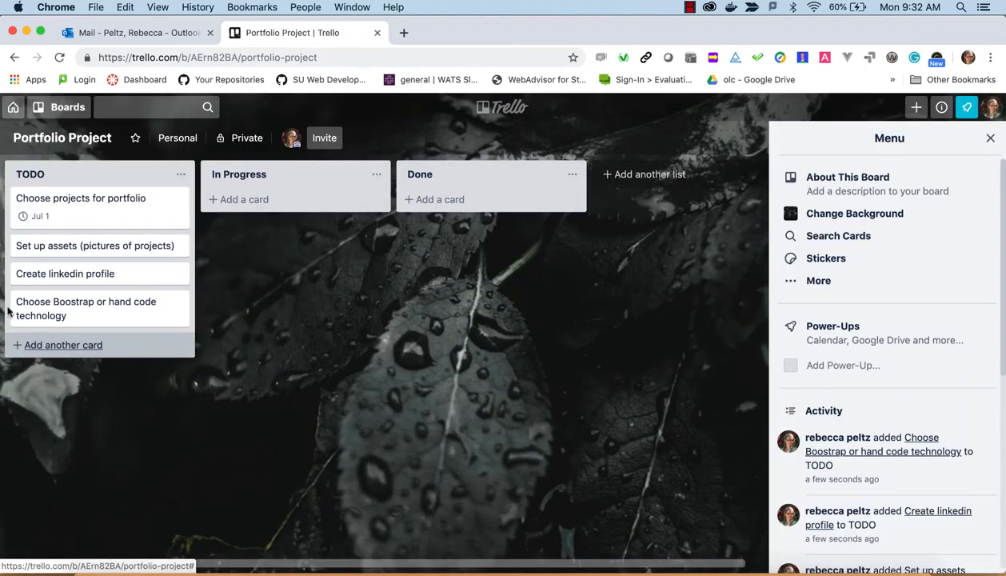
mouse_move(71, 225)
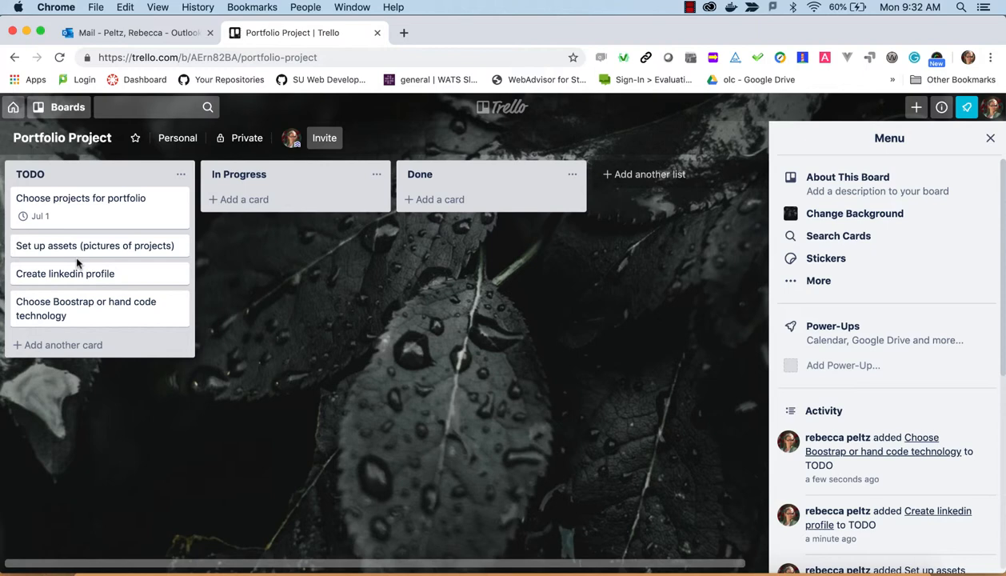
mouse_move(72, 211)
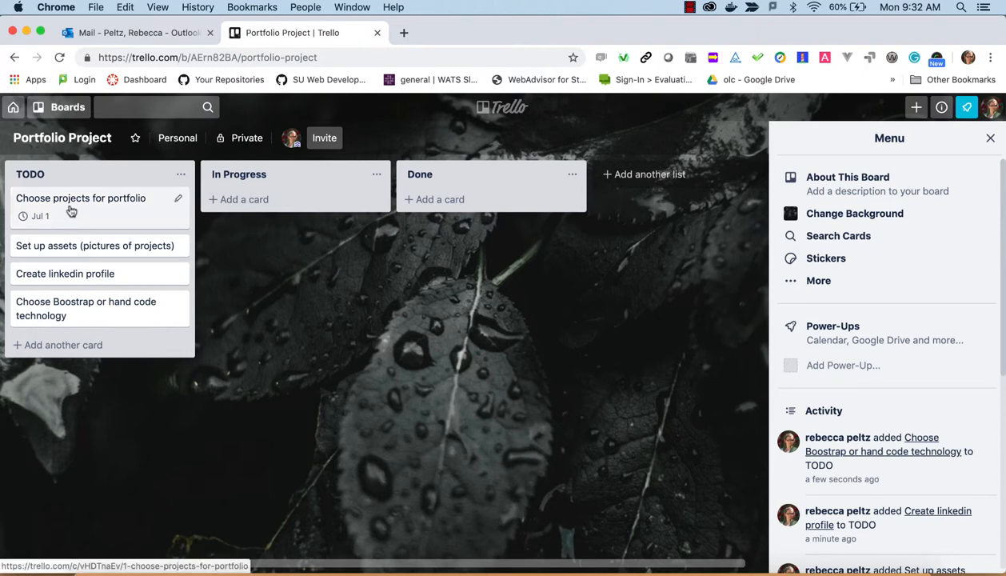
Drag 'Choose projects for portfolio' toward Done and check the card details of it and the Boostrap card
drag(80, 206, 277, 198)
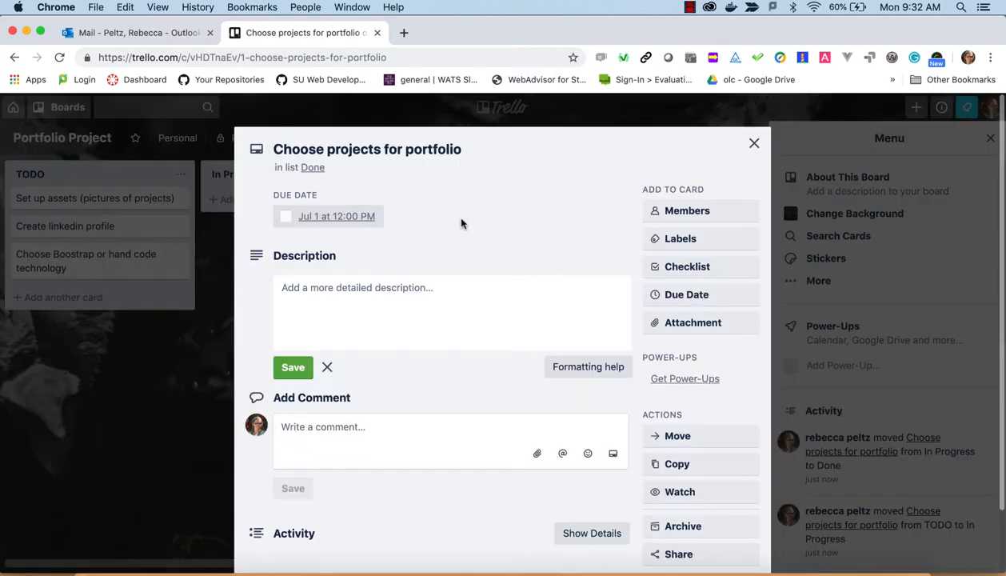
click(326, 366)
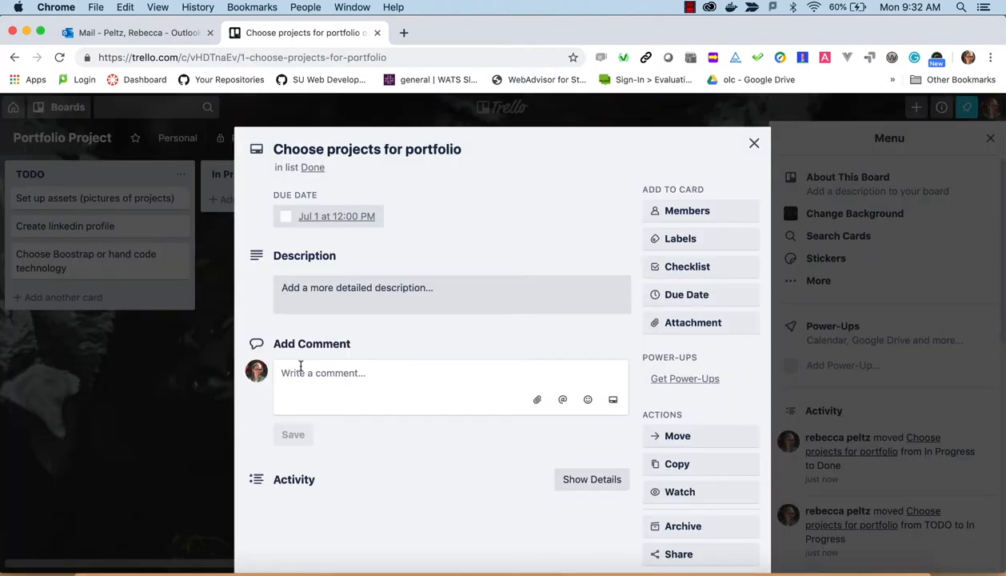
mouse_move(754, 142)
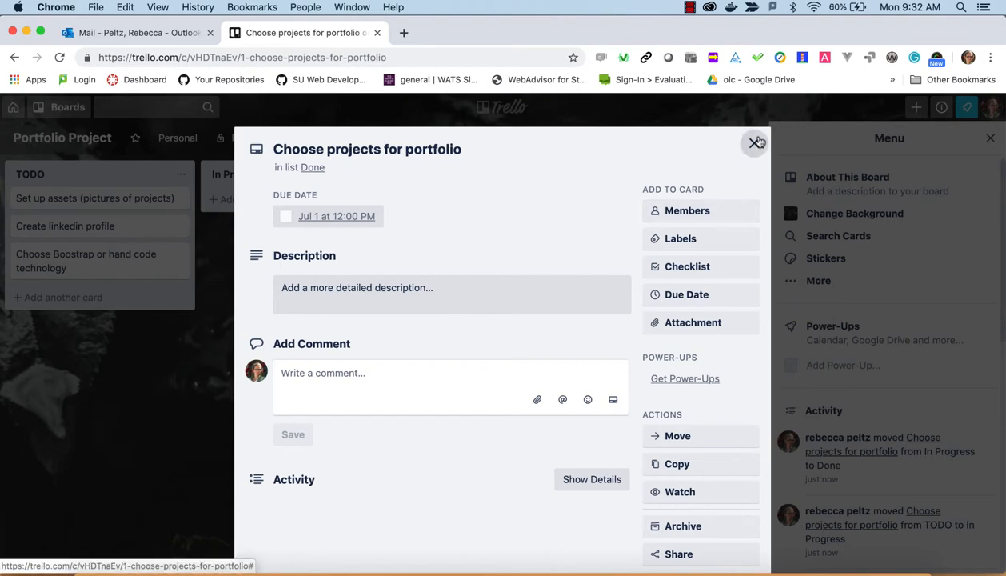
click(755, 143)
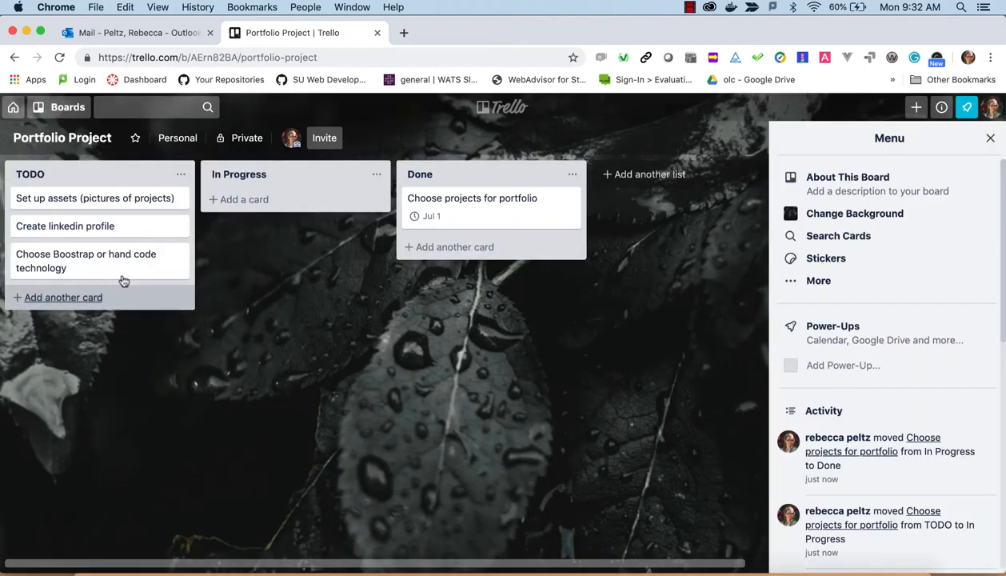
click(86, 261)
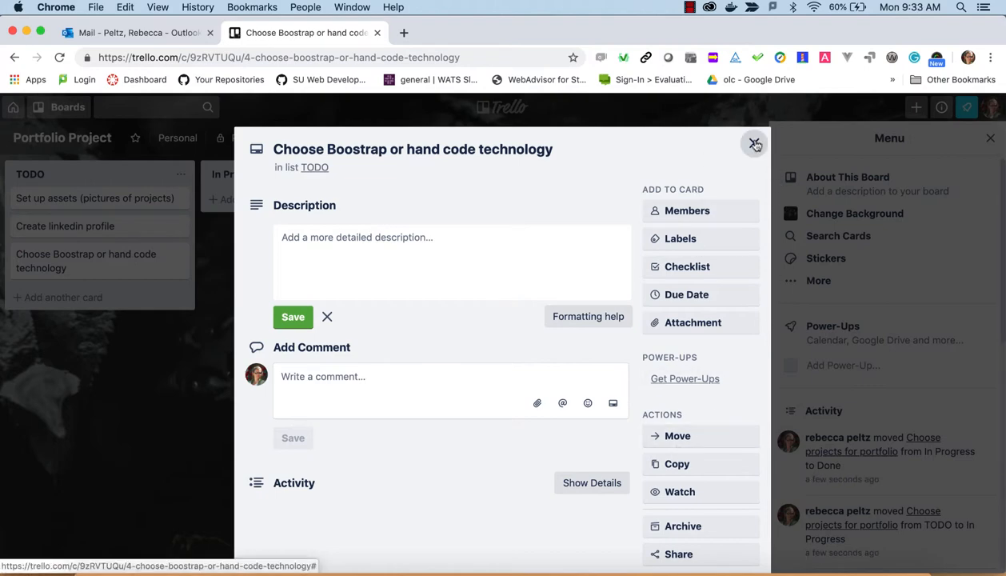
click(753, 144)
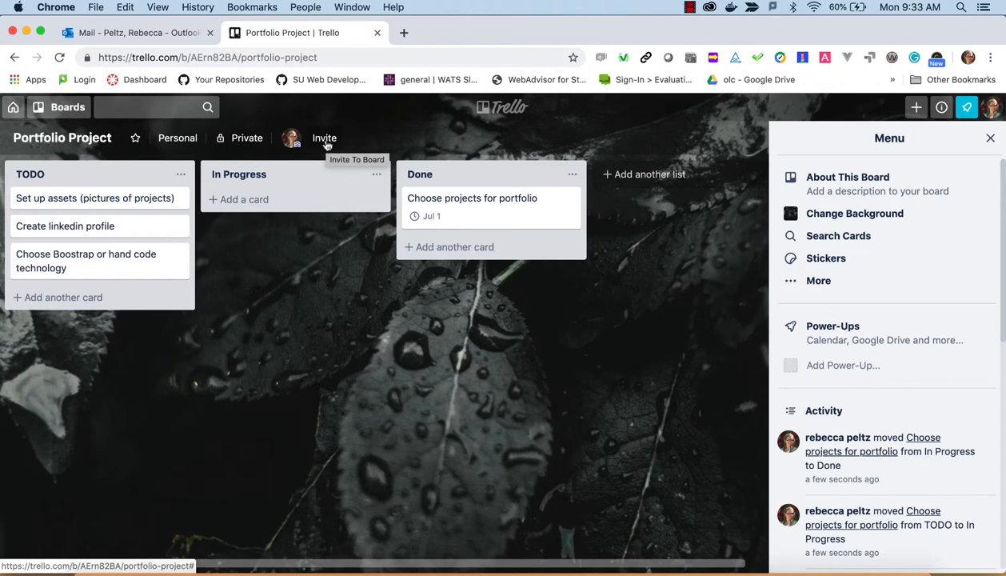
click(323, 137)
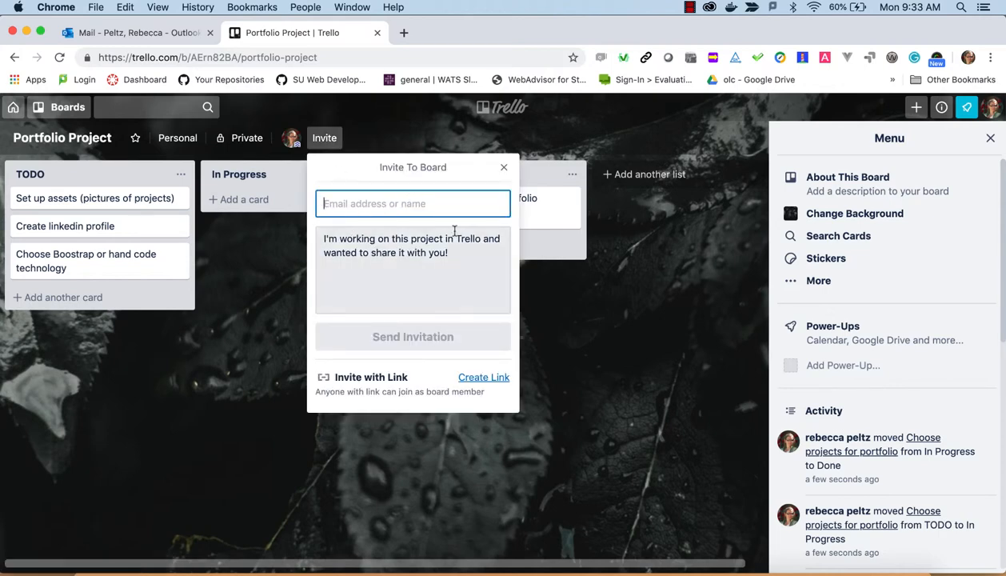
click(503, 168)
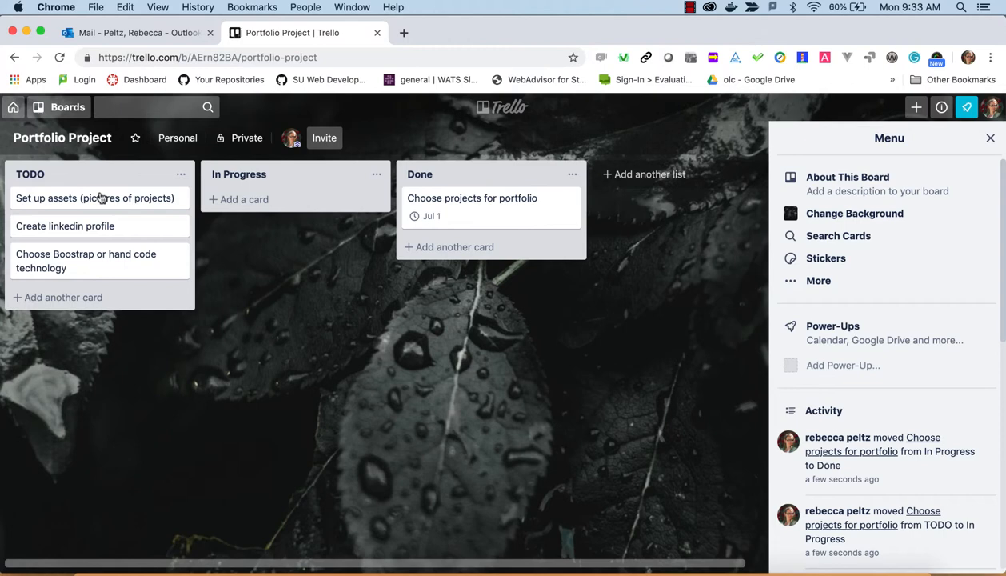
mouse_move(243, 198)
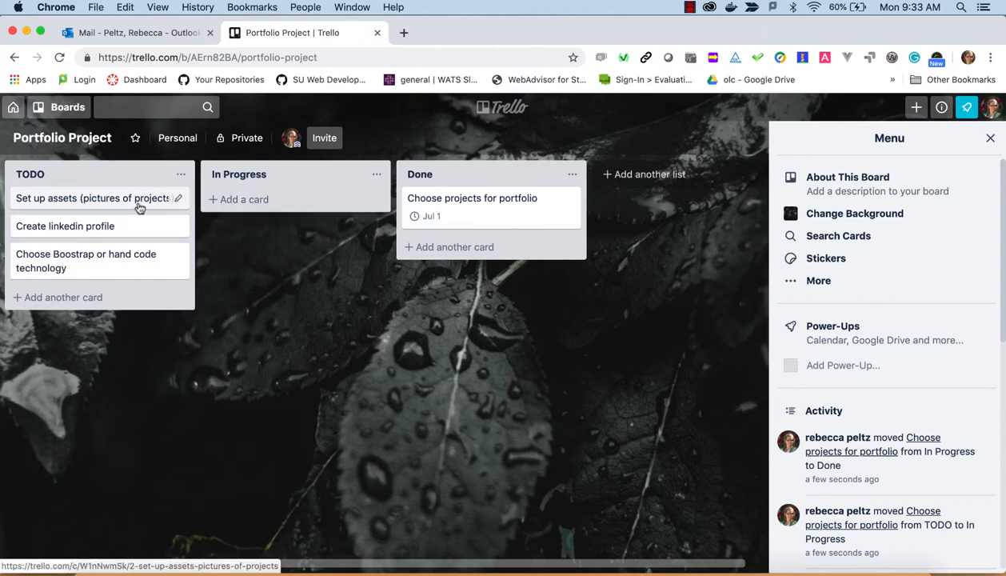
Move 'Set up assets' into In Progress and add a 'deploy' card to TODO
drag(93, 198, 256, 204)
text(deplo)
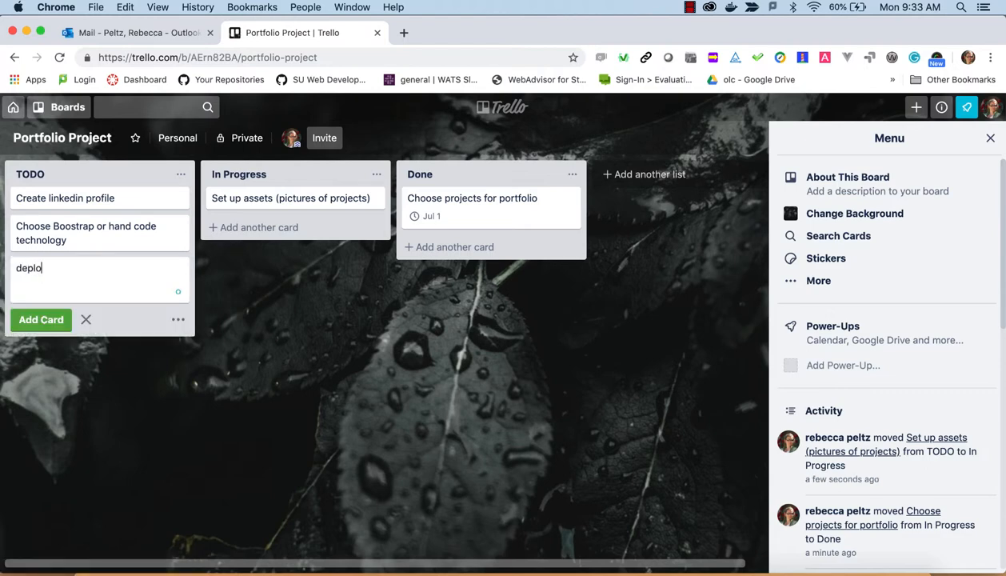
click(42, 320)
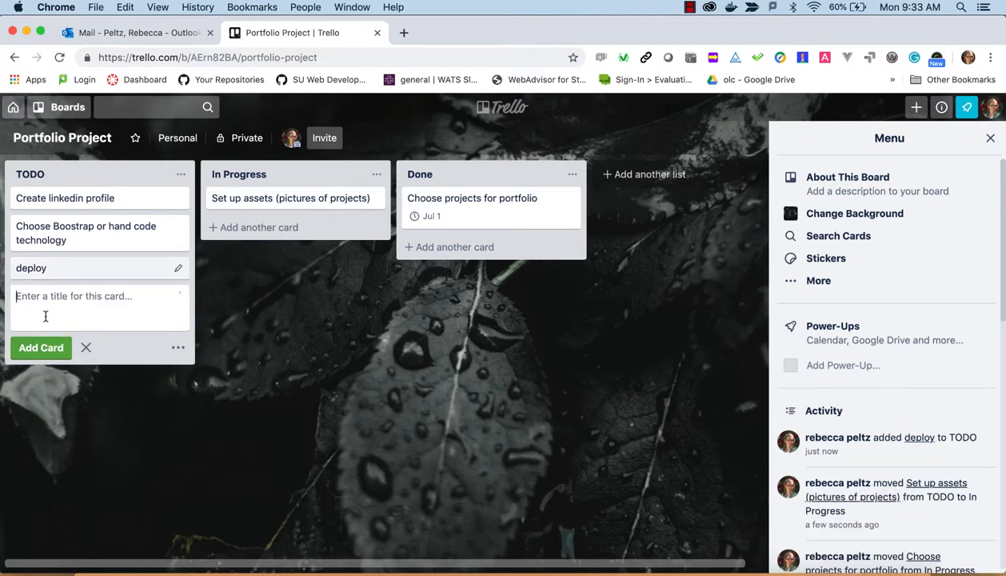